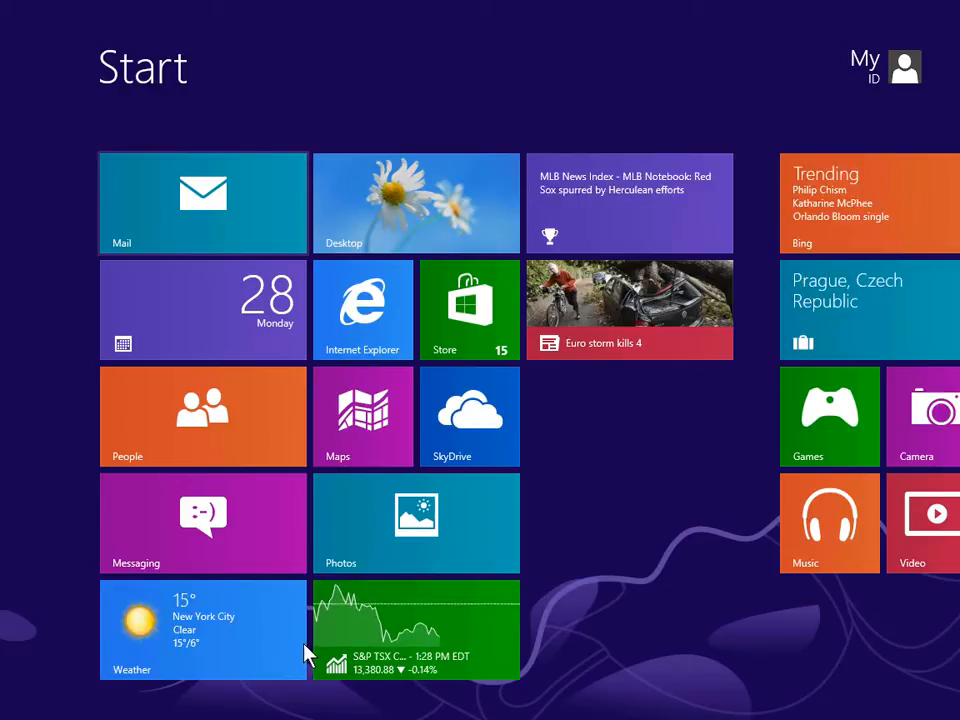
{"action": "mouse_move", "coordinate": [404, 204]}
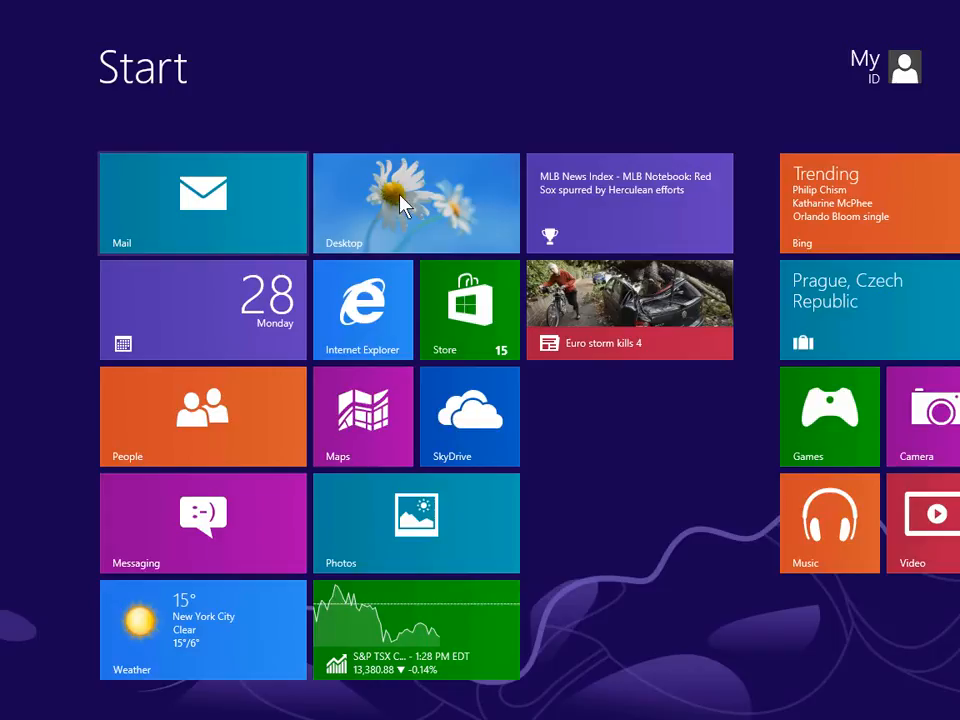
- Leave the Start screen for the desktop via the Desktop tile
{"action": "left_click", "coordinate": [416, 204]}
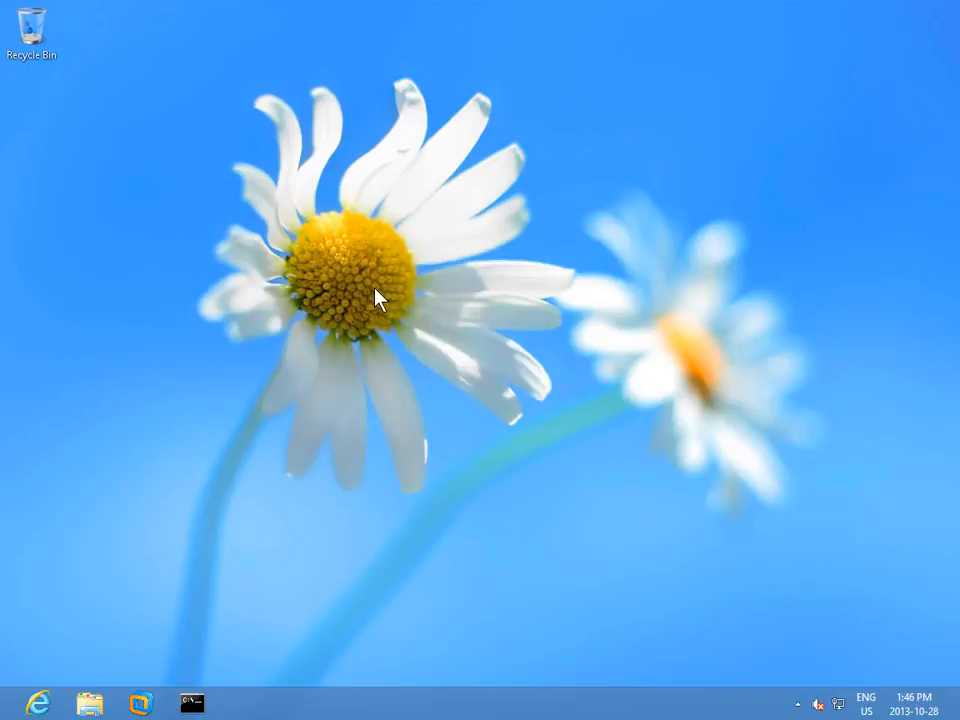
{"action": "mouse_move", "coordinate": [402, 352]}
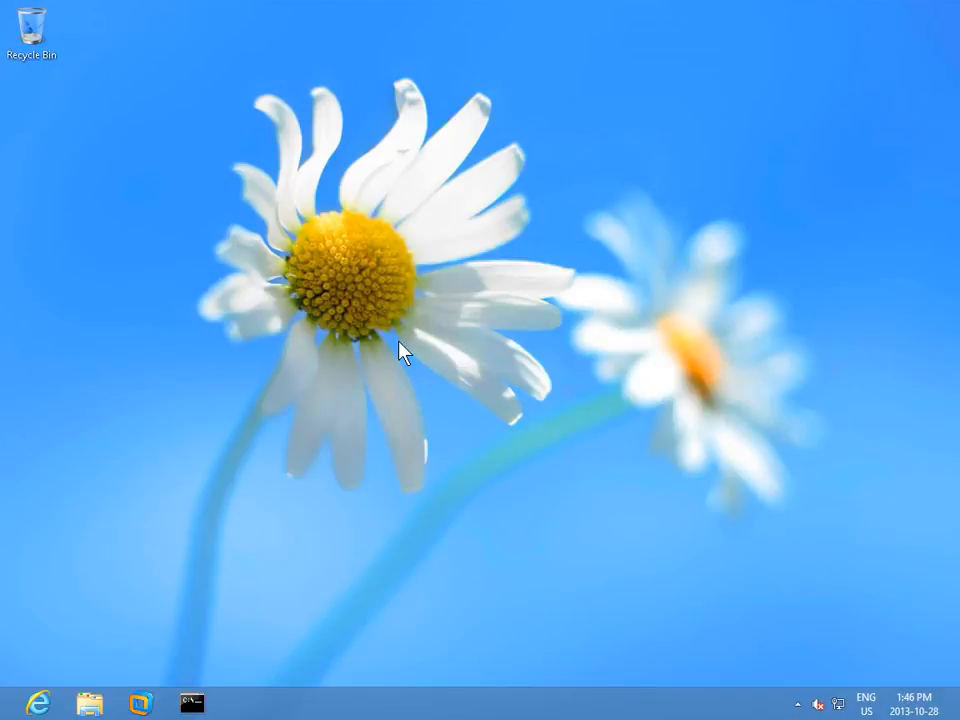
{"action": "mouse_move", "coordinate": [62, 704]}
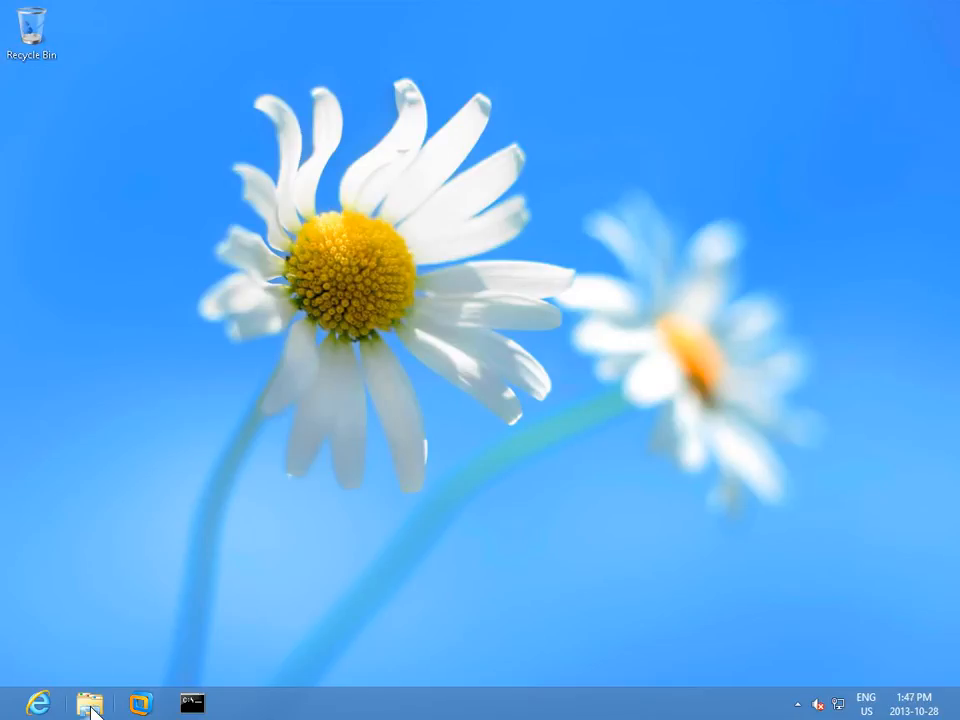
- Launch File Explorer from the taskbar and go to Computer to list drives and locations
{"action": "left_click", "coordinate": [88, 704]}
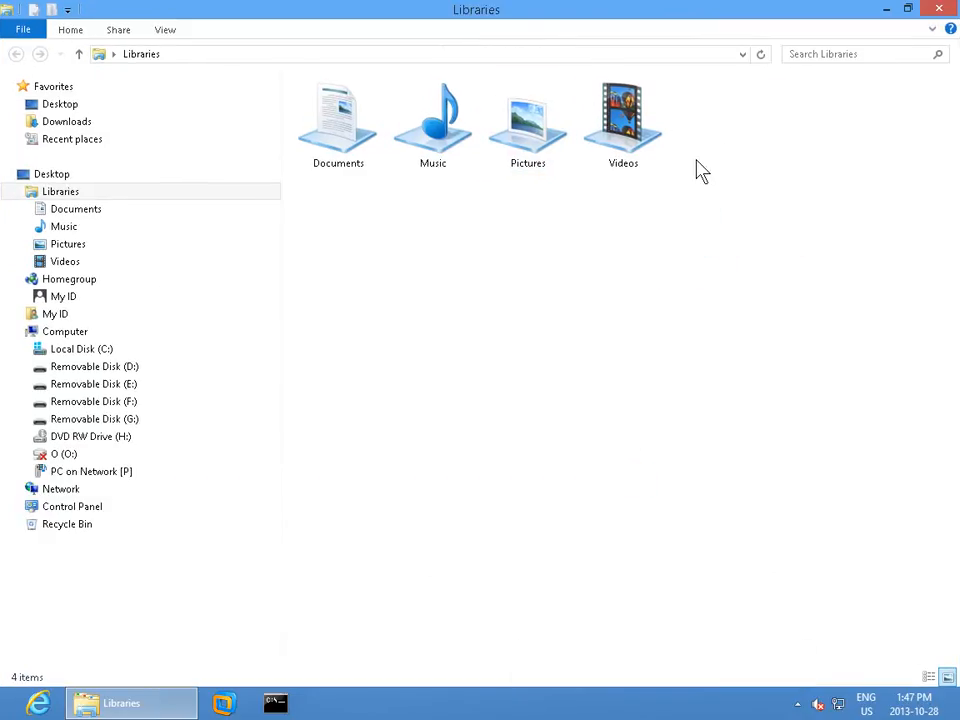
{"action": "left_click", "coordinate": [64, 332]}
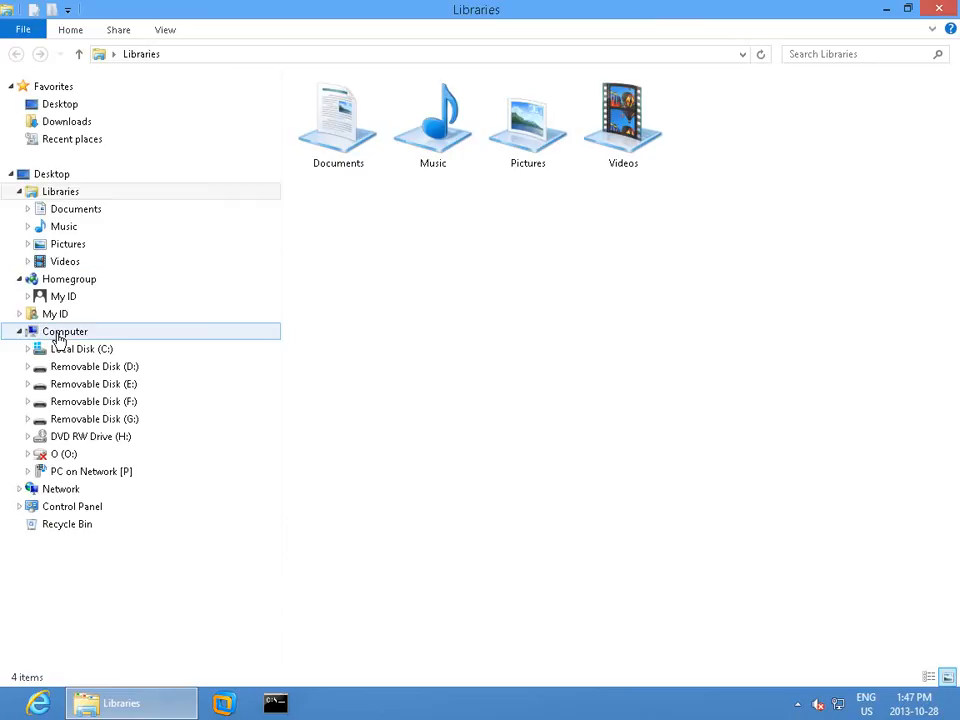
{"action": "left_click", "coordinate": [64, 332]}
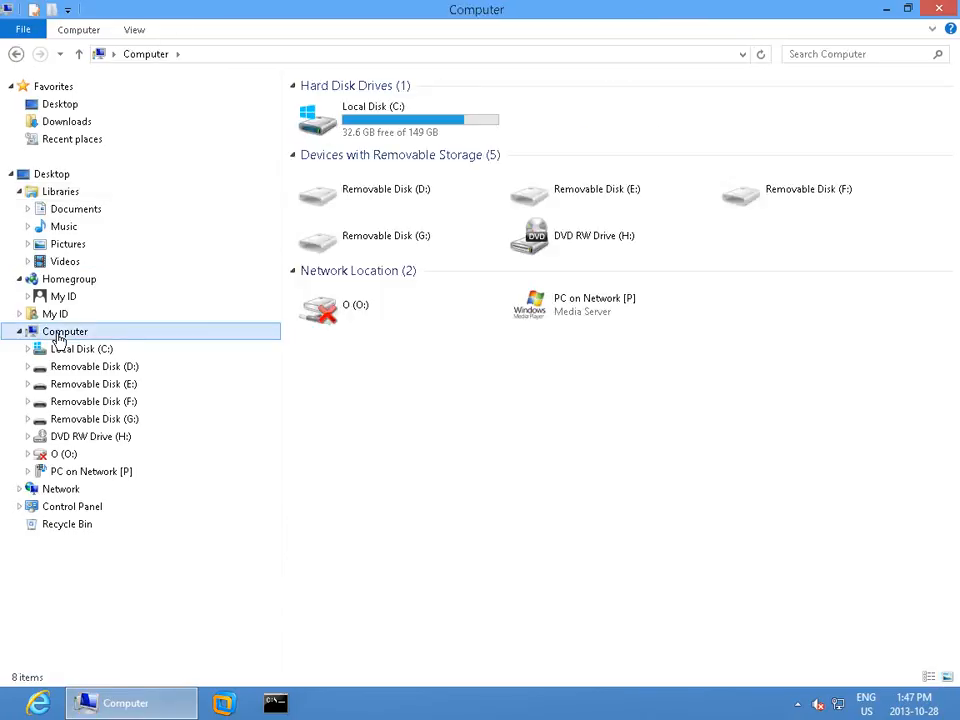
{"action": "mouse_move", "coordinate": [244, 48]}
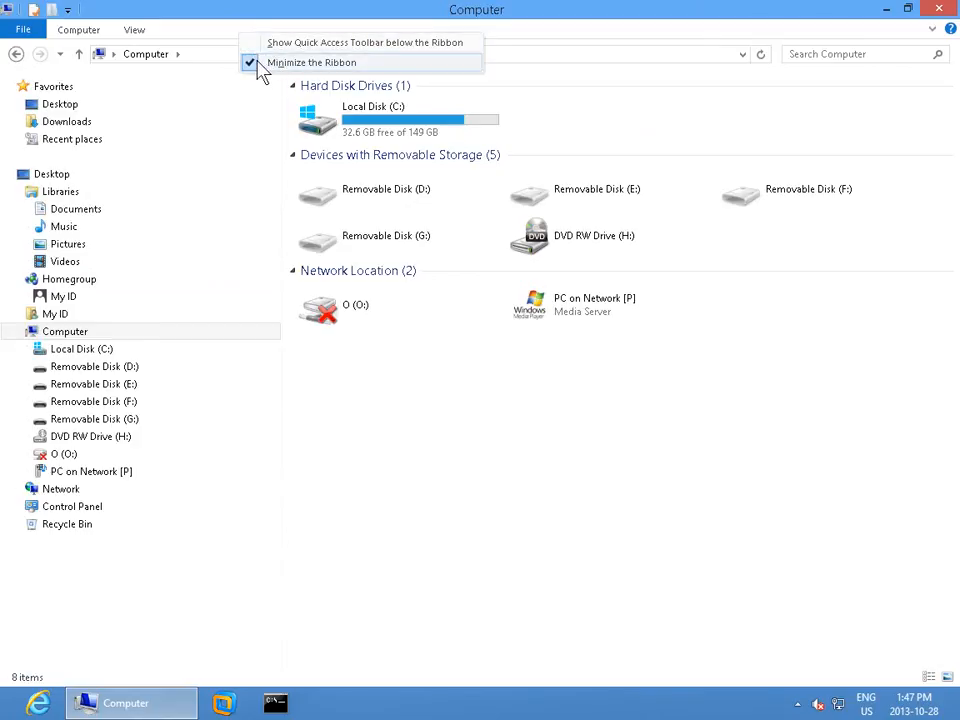
{"action": "mouse_move", "coordinate": [222, 32]}
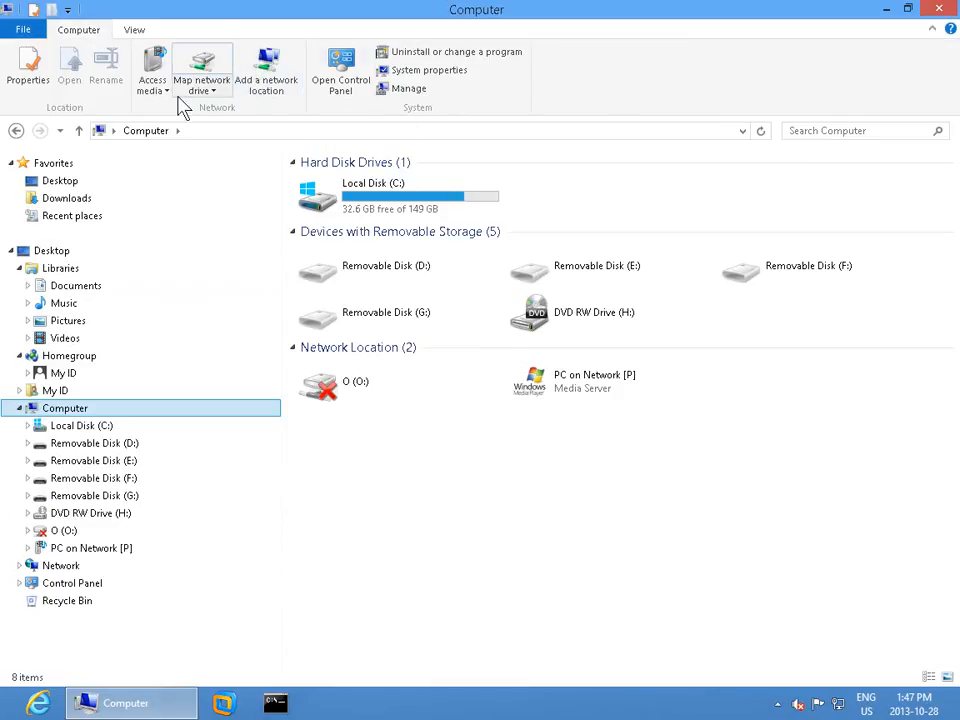
{"action": "mouse_move", "coordinate": [210, 80]}
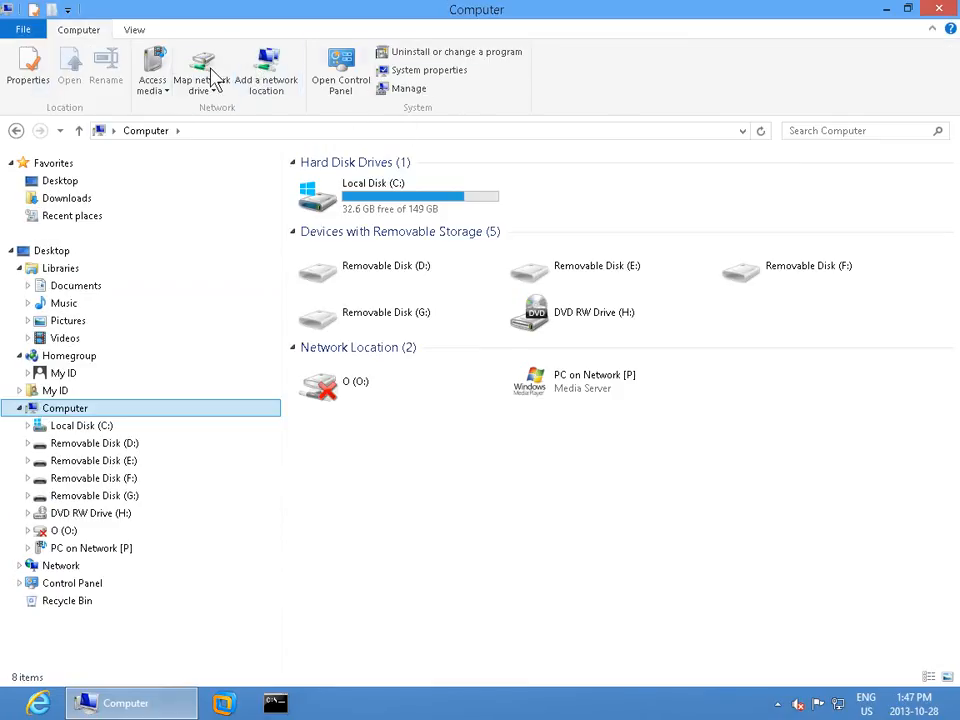
{"action": "mouse_move", "coordinate": [228, 84]}
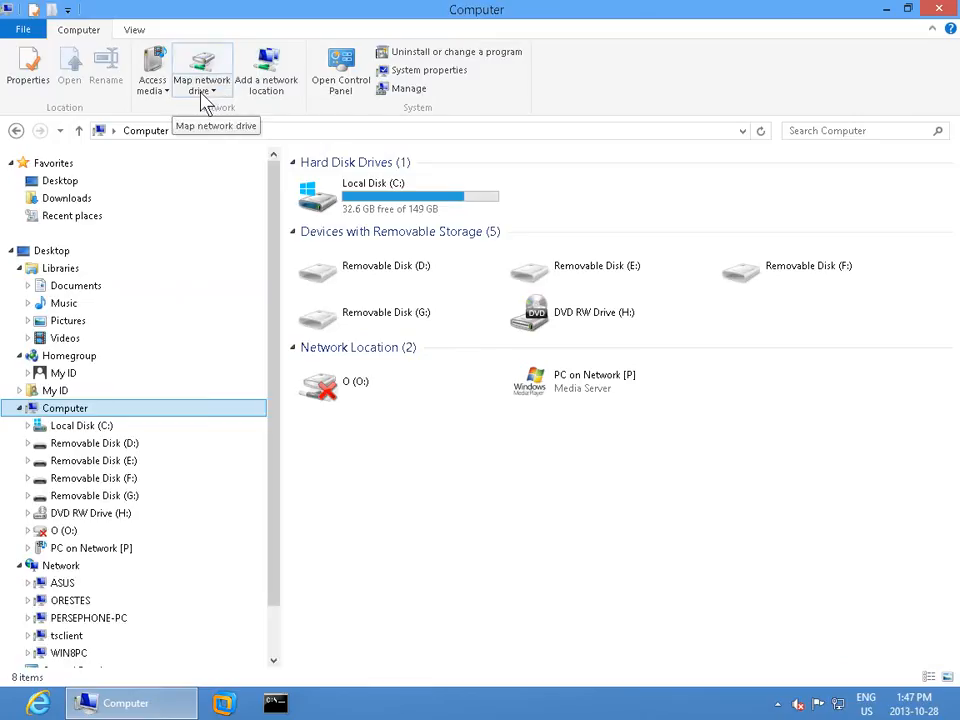
{"action": "mouse_move", "coordinate": [208, 96]}
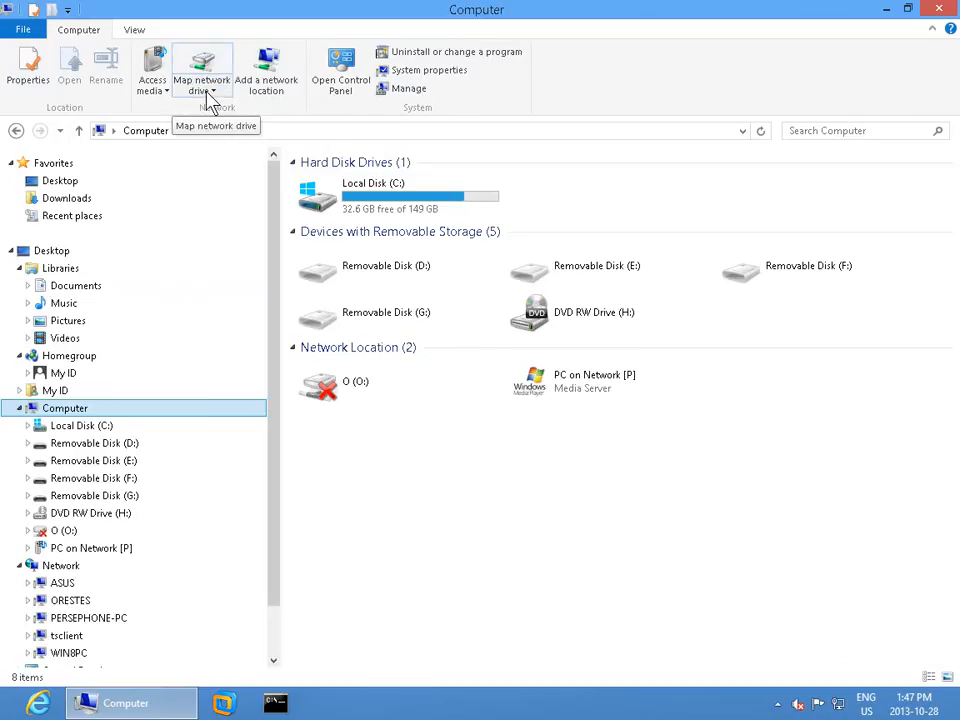
- Start Map network drive from the Computer ribbon's dropdown
{"action": "left_click", "coordinate": [204, 78]}
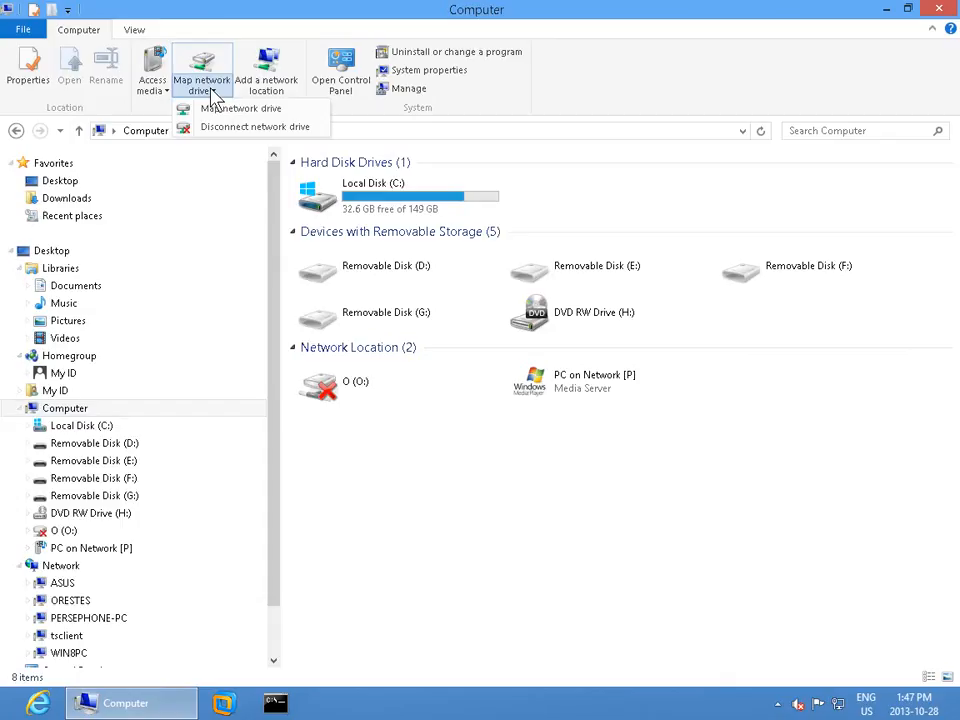
{"action": "mouse_move", "coordinate": [240, 112]}
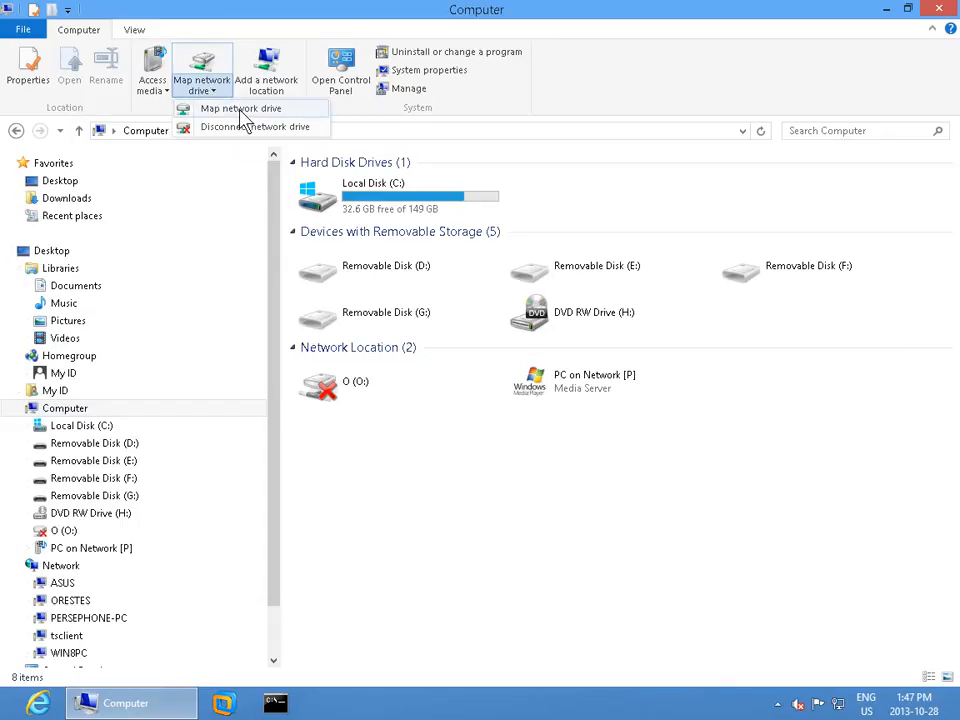
{"action": "left_click", "coordinate": [230, 108]}
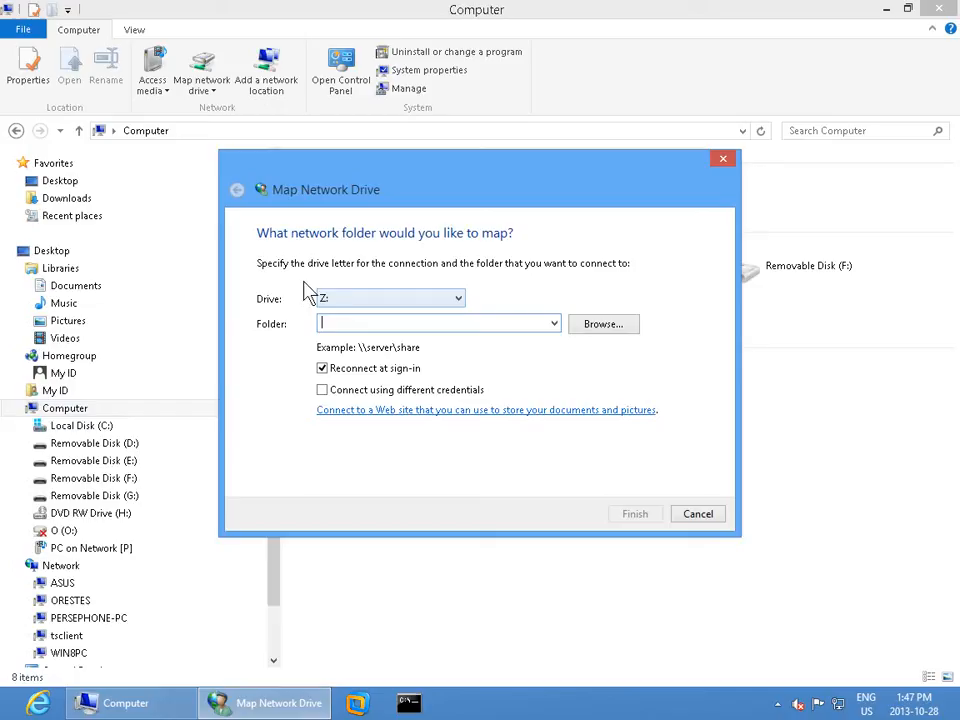
- Choose W: as the drive letter from the Drive dropdown
{"action": "left_click", "coordinate": [454, 298]}
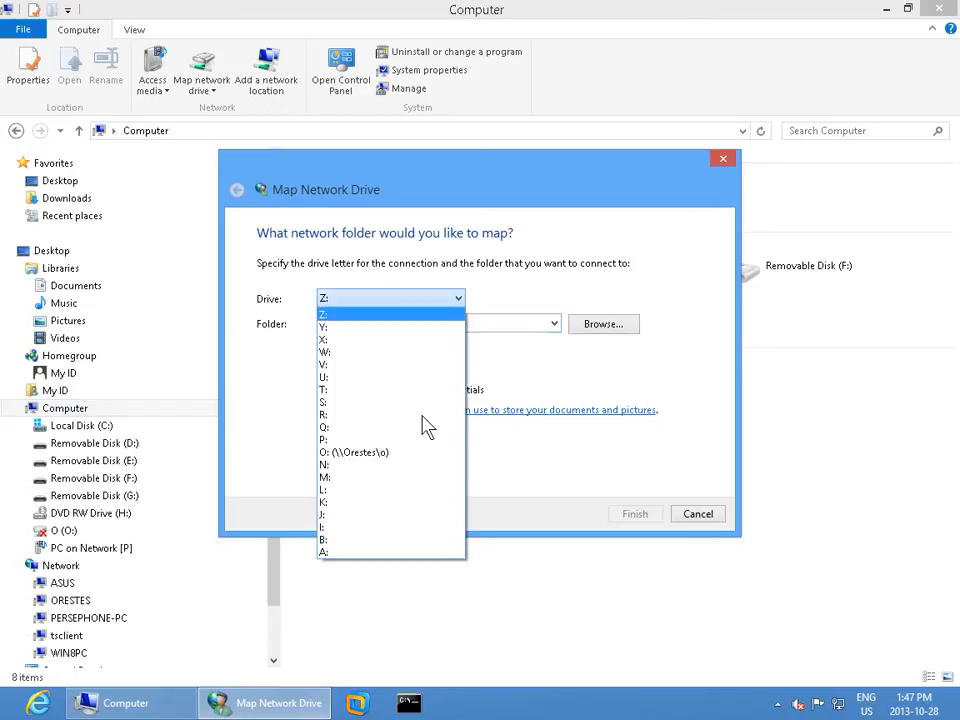
{"action": "mouse_move", "coordinate": [404, 364]}
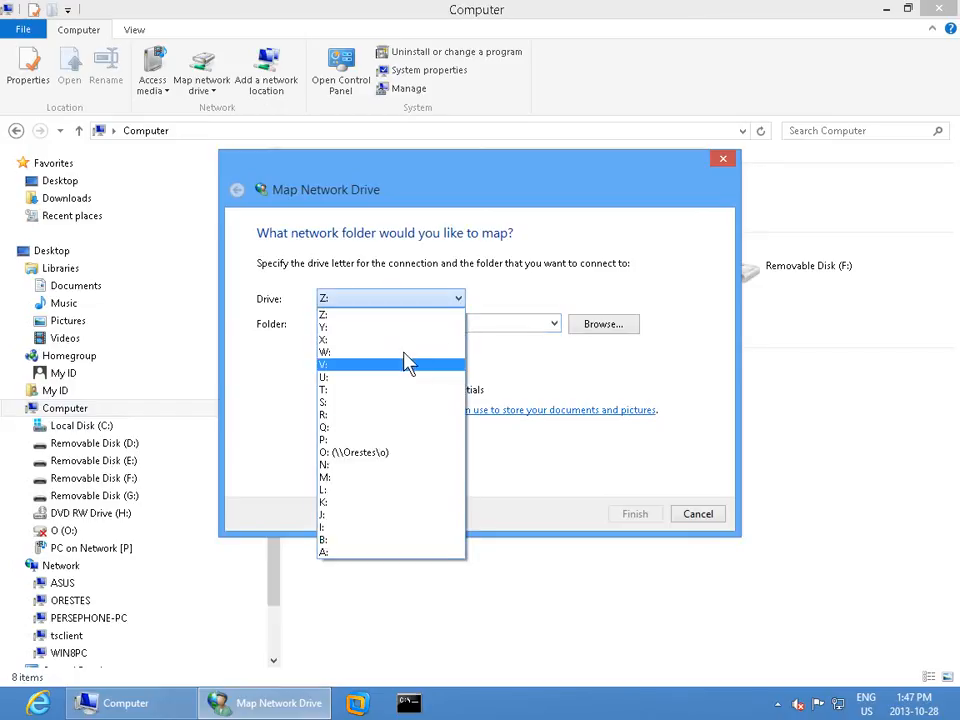
{"action": "mouse_move", "coordinate": [344, 352]}
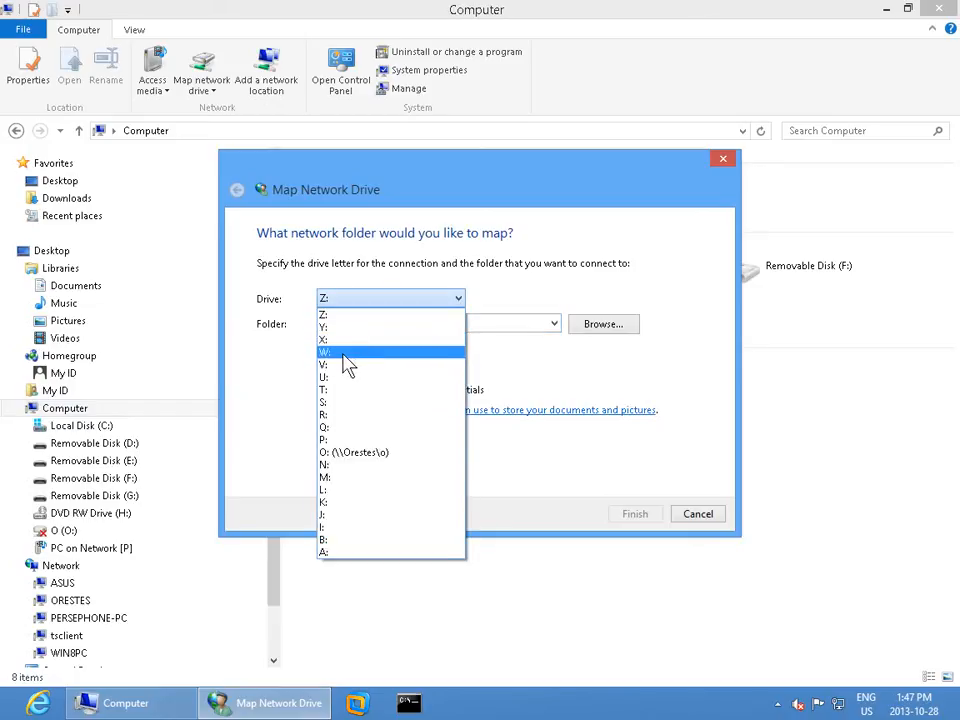
{"action": "left_click", "coordinate": [344, 352]}
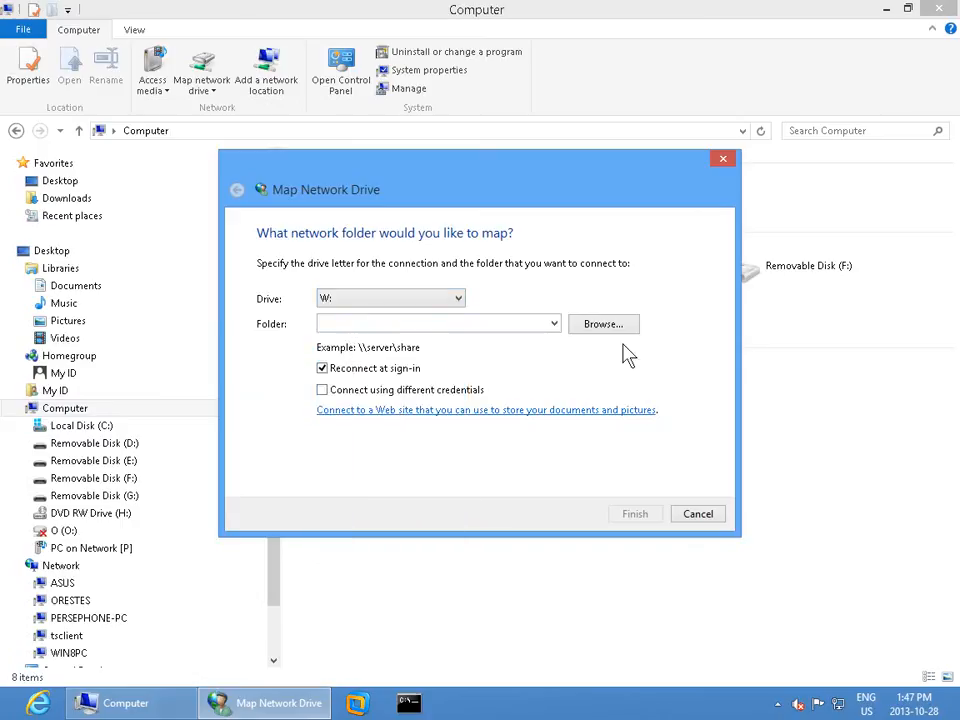
{"action": "mouse_move", "coordinate": [604, 324]}
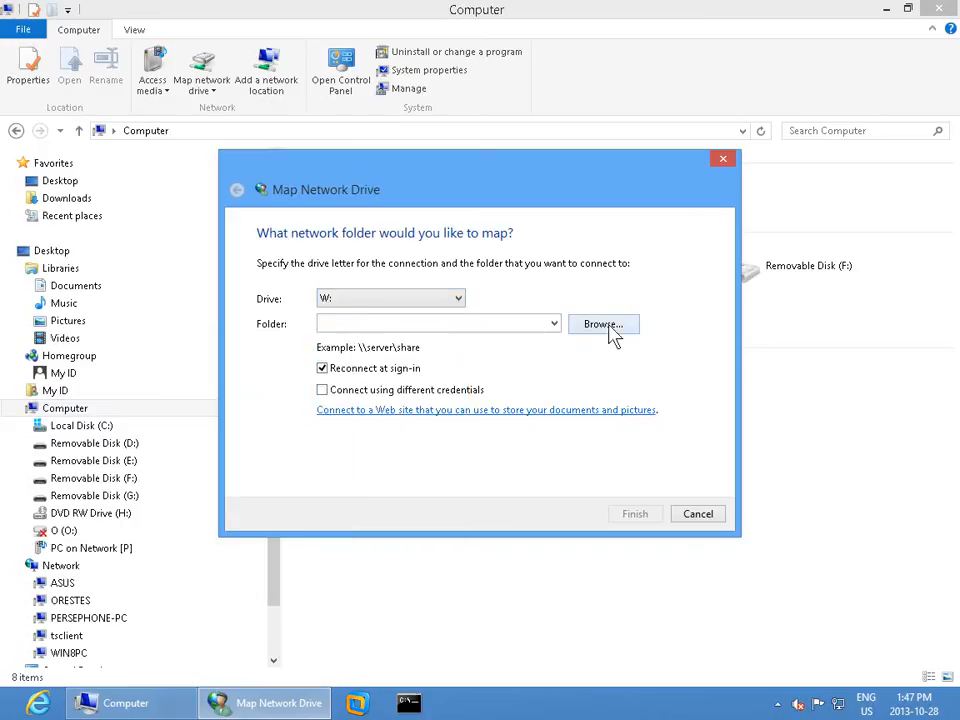
- Enter the share path \\orestes\W in the Folder box for drive W:
{"action": "left_click", "coordinate": [436, 324]}
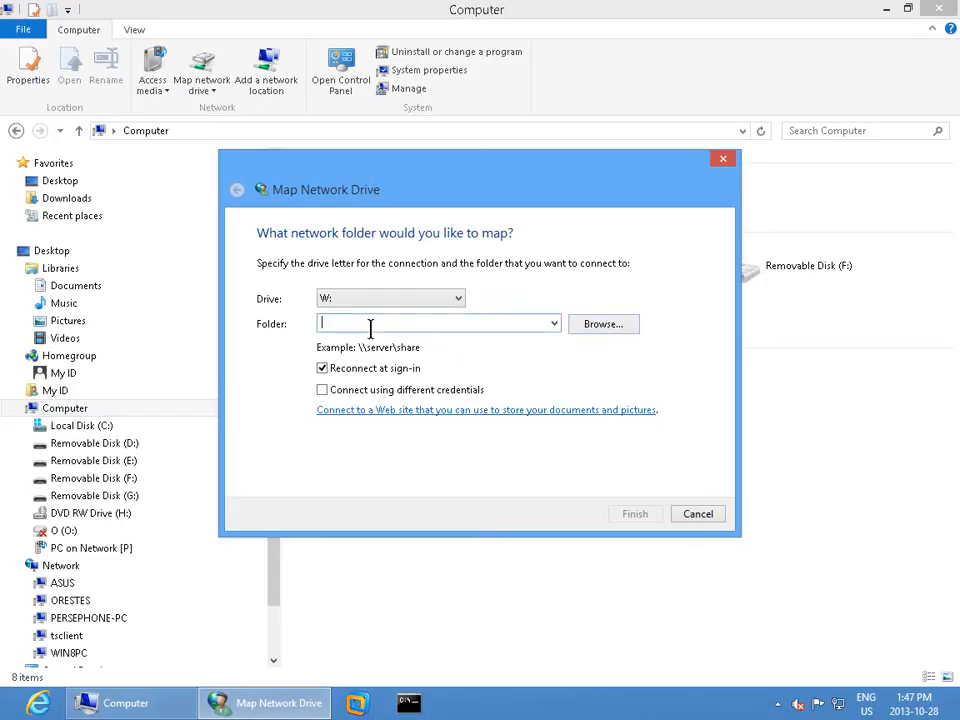
{"action": "type", "text": "\\\\orestes"}
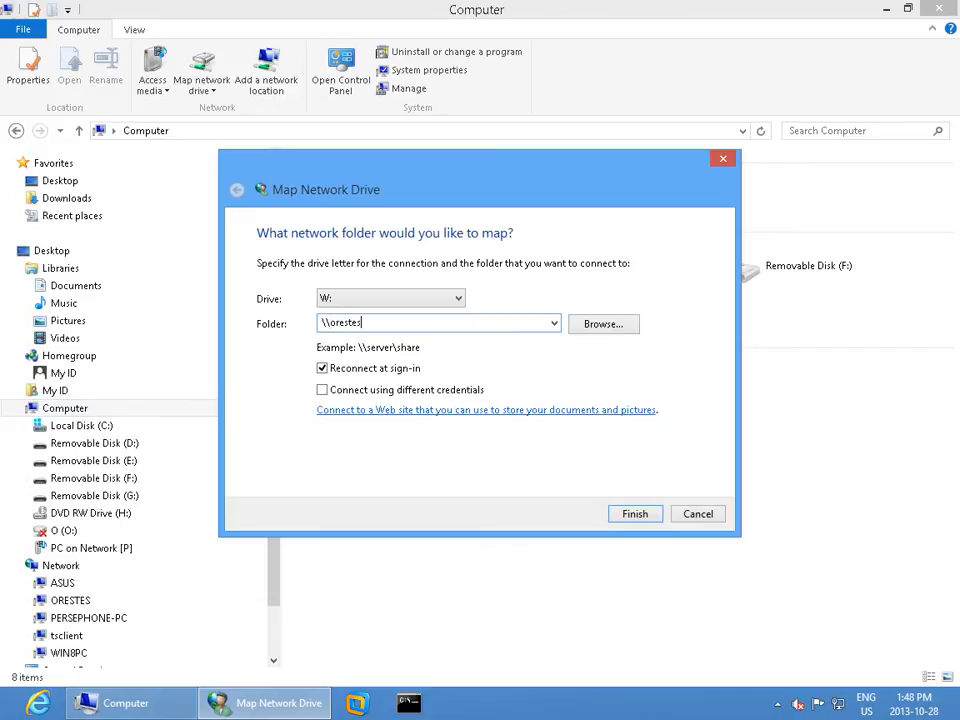
{"action": "type", "text": "\\"}
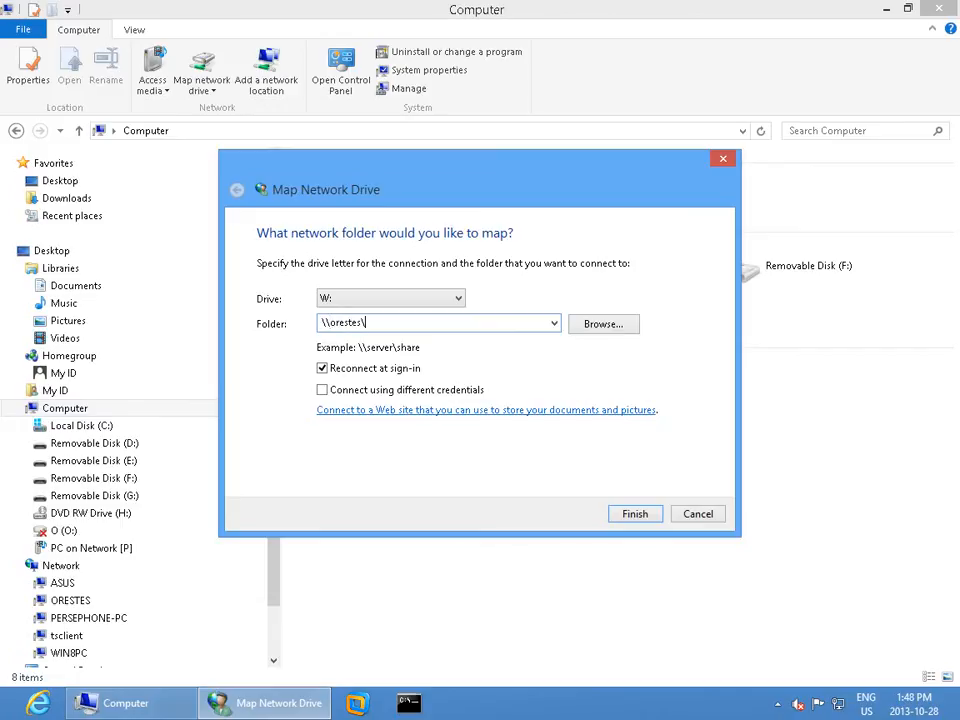
{"action": "type", "text": "W"}
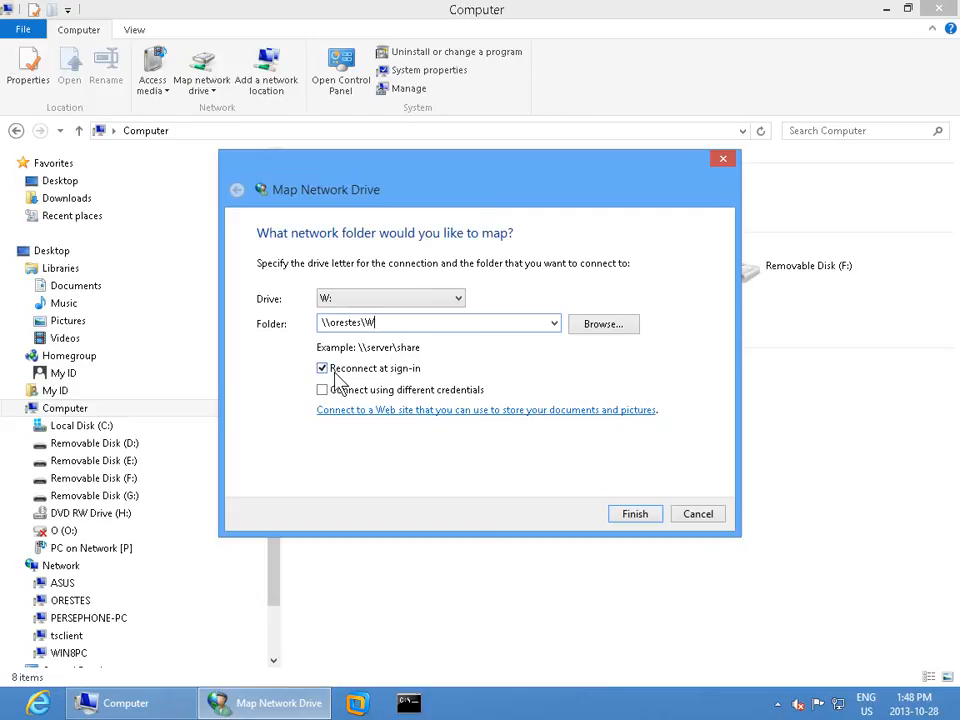
{"action": "mouse_move", "coordinate": [428, 376]}
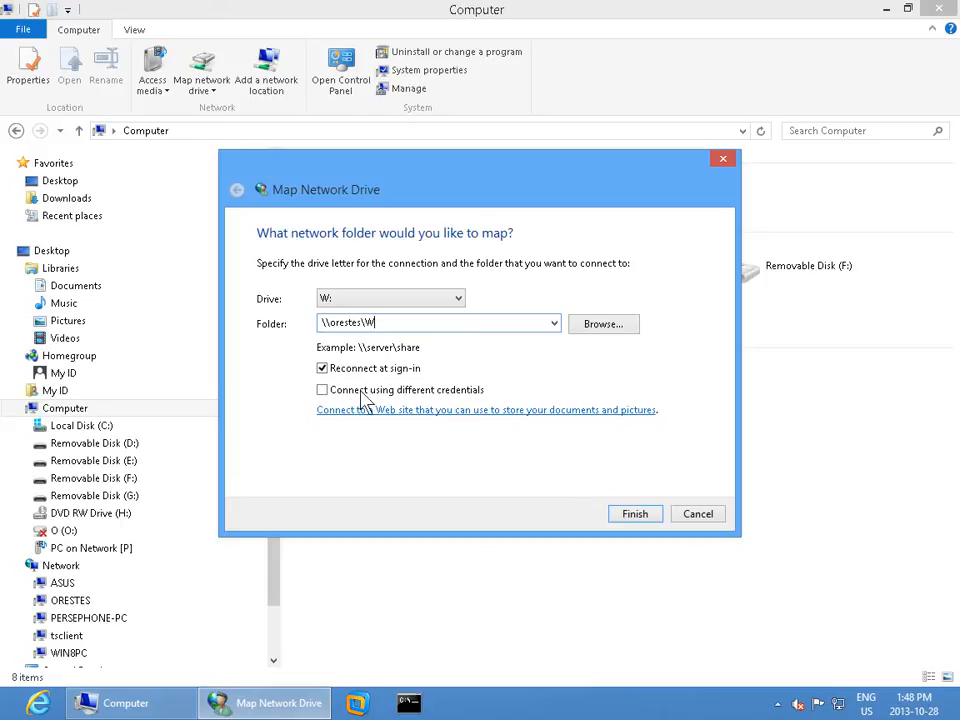
{"action": "mouse_move", "coordinate": [340, 400]}
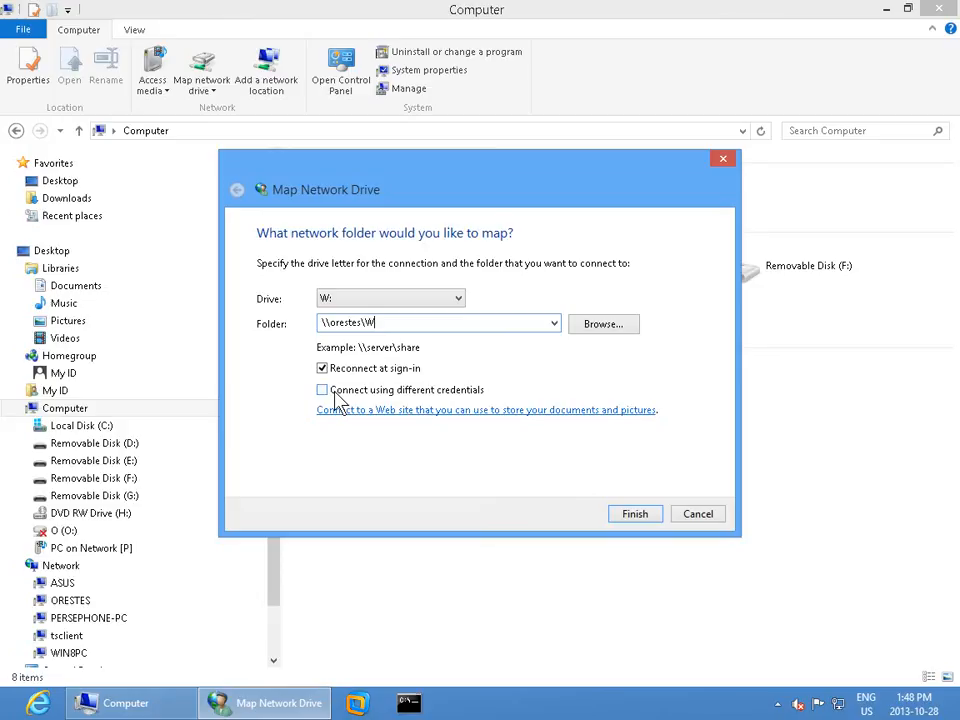
- Leave 'Connect using different credentials' off after toggling it, and finish to connect W:
{"action": "left_click", "coordinate": [322, 390]}
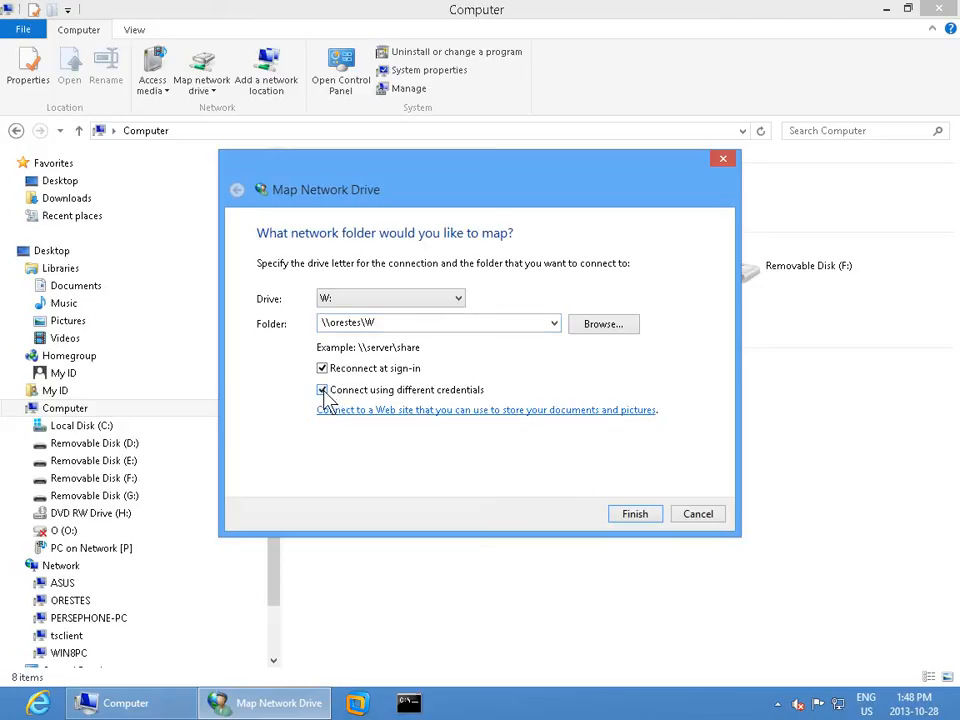
{"action": "left_click", "coordinate": [322, 390]}
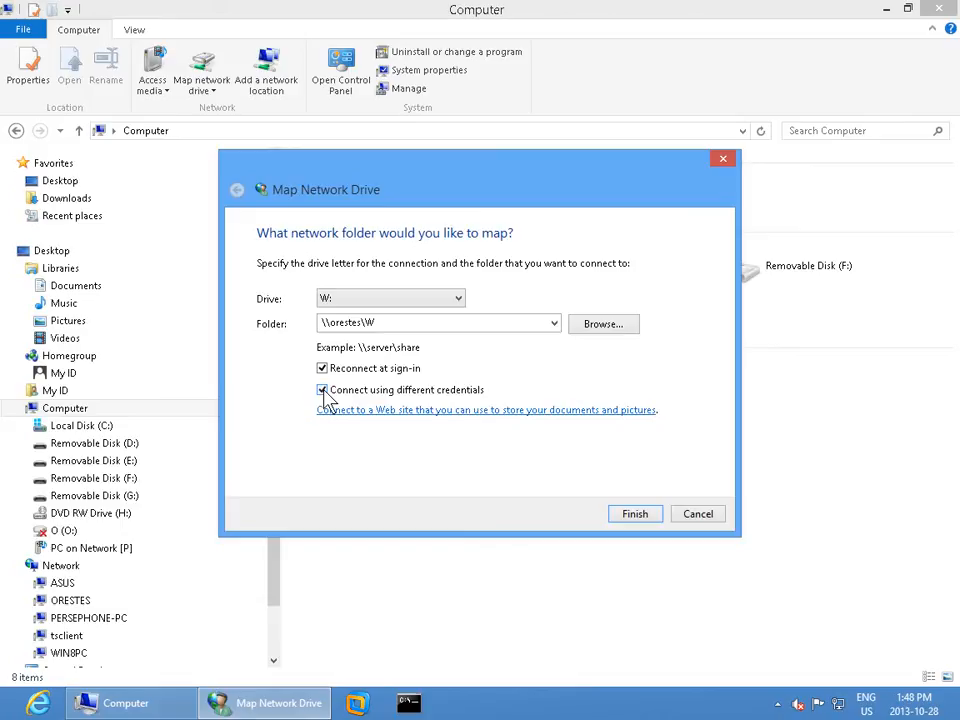
{"action": "left_click", "coordinate": [322, 390]}
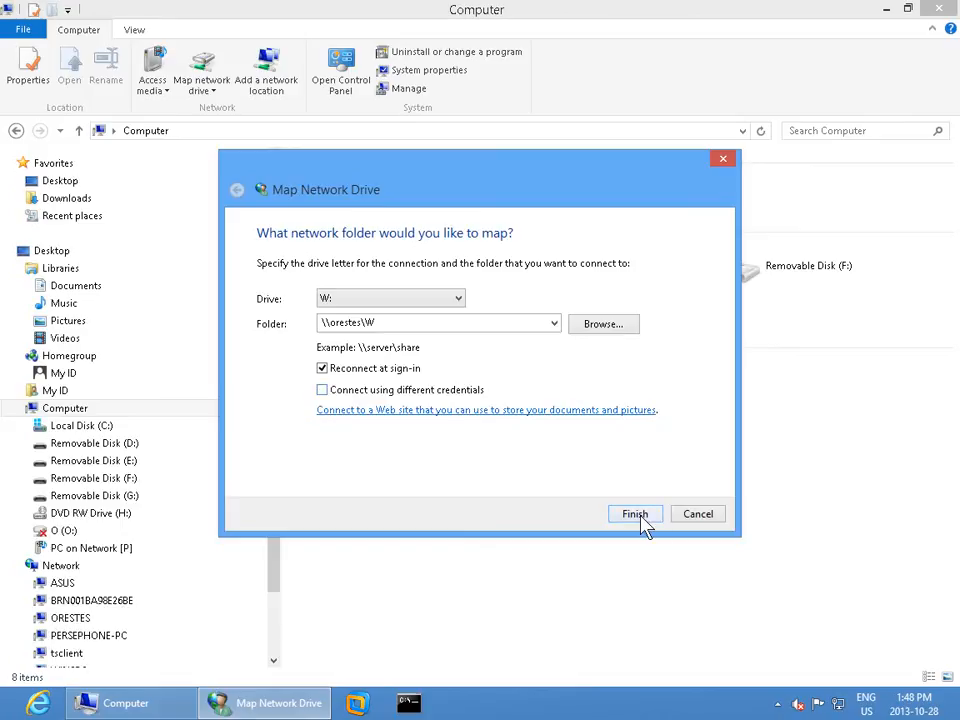
{"action": "left_click", "coordinate": [636, 512]}
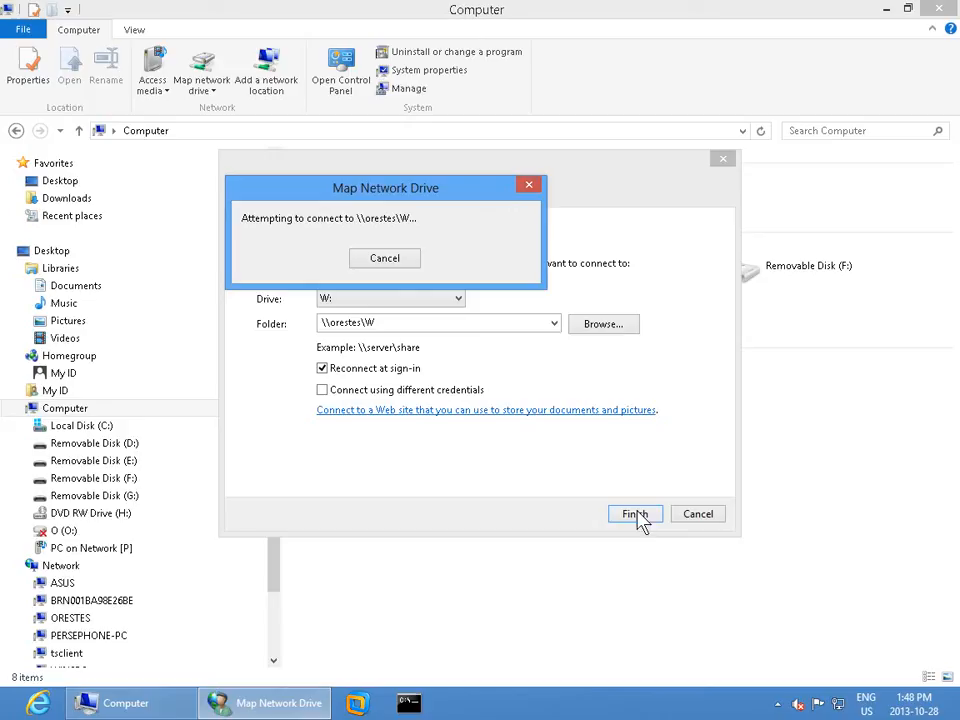
{"action": "mouse_move", "coordinate": [432, 370]}
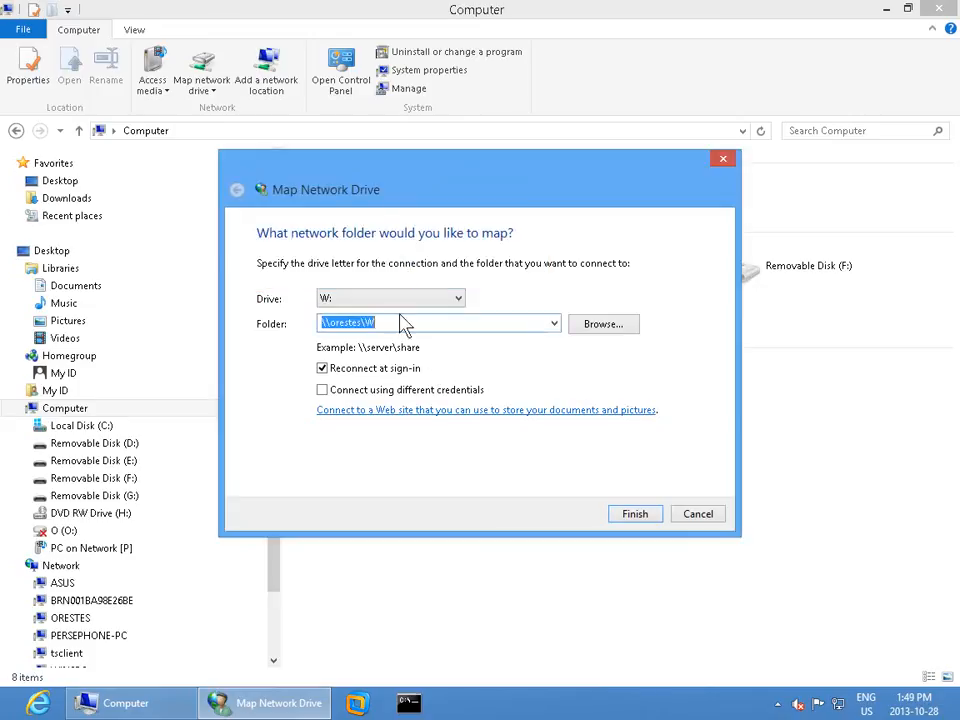
- Enable 'Connect using different credentials' after the first attempt returns
{"action": "left_click", "coordinate": [322, 388]}
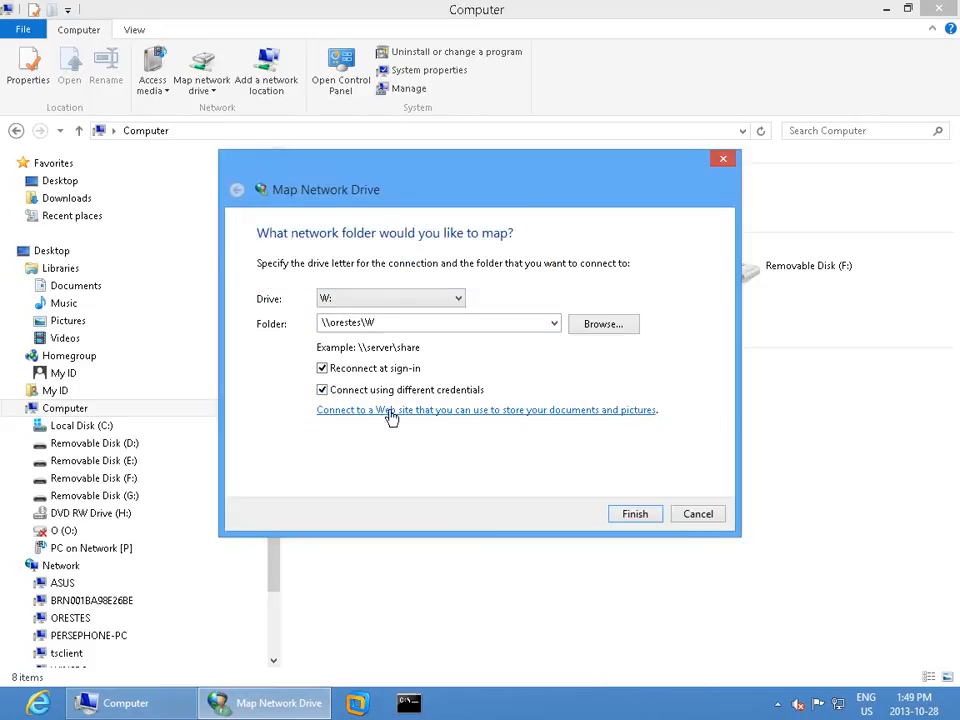
- Finish, enter the network password, remember the credentials, and complete the W: connection
{"action": "left_click", "coordinate": [636, 514]}
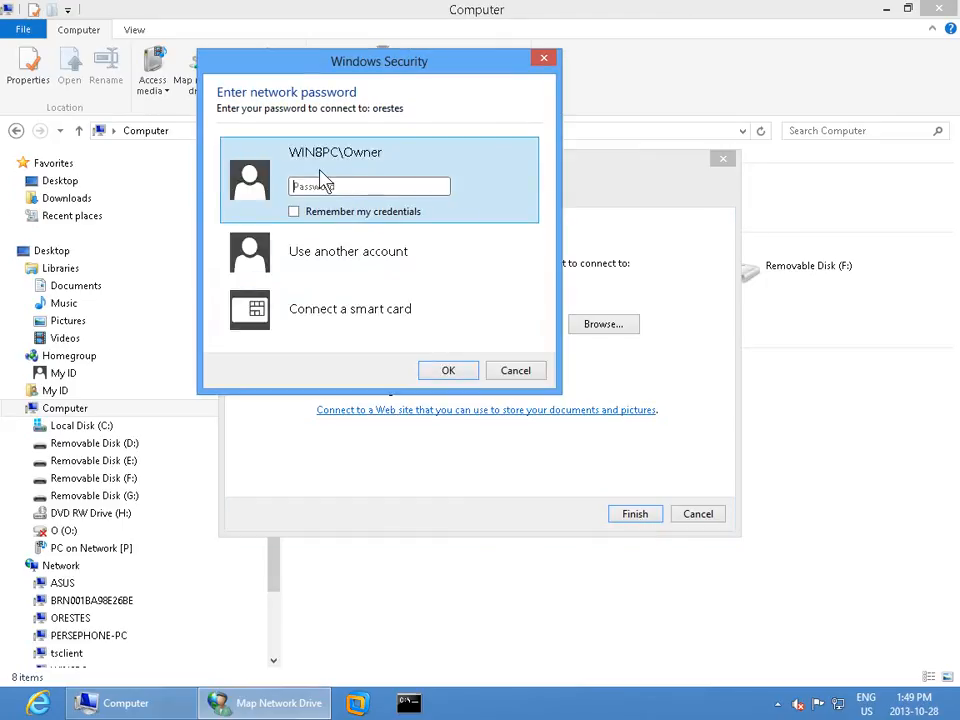
{"action": "type", "text": "•"}
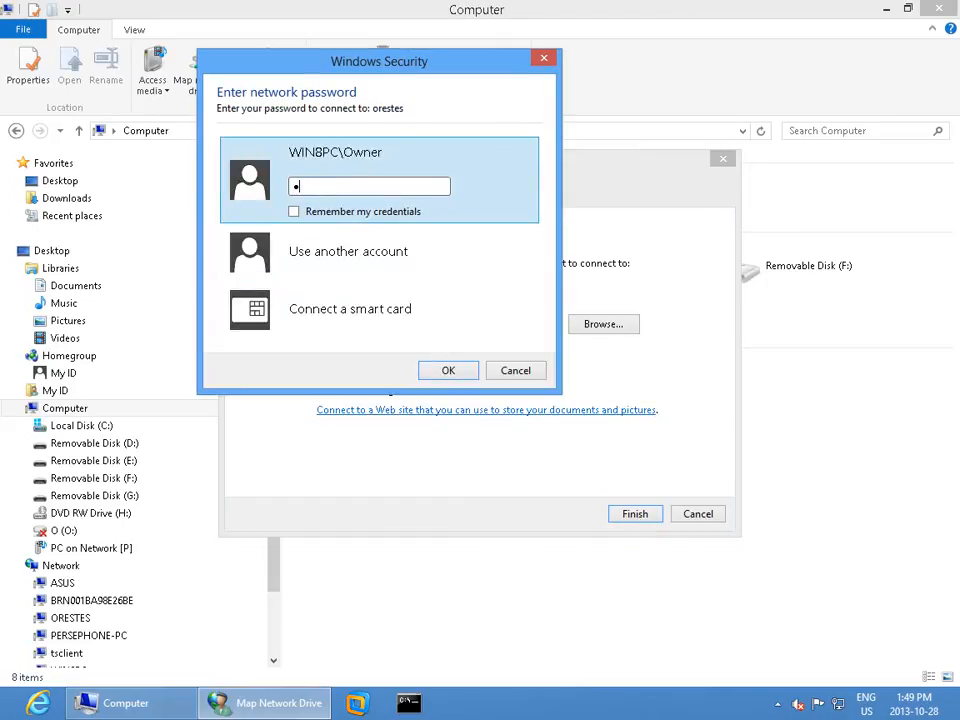
{"action": "type", "text": "password"}
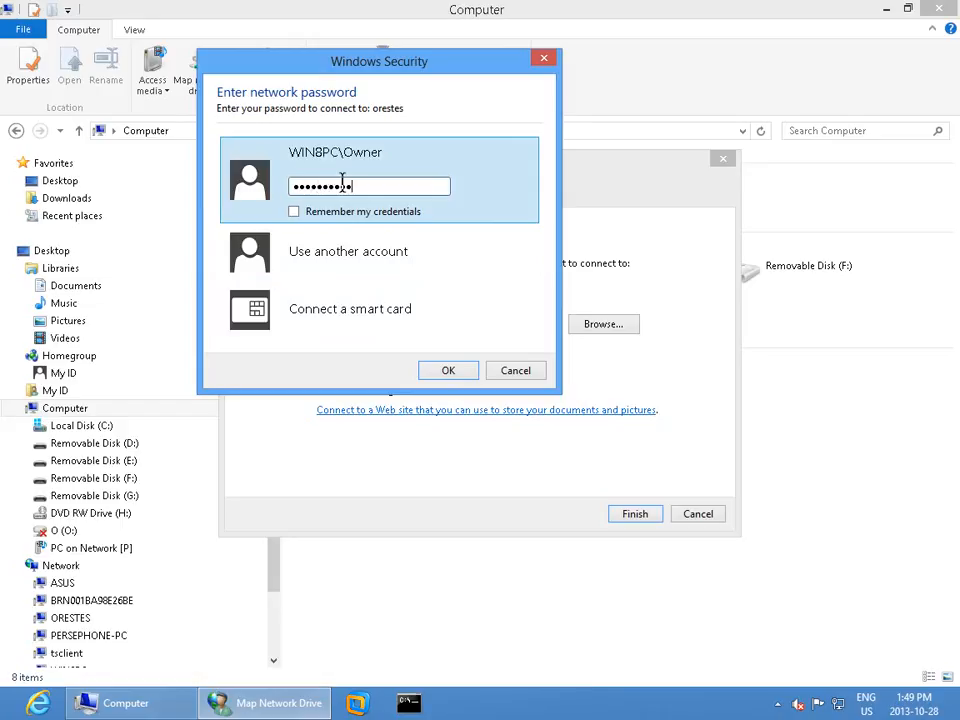
{"action": "left_click", "coordinate": [294, 212]}
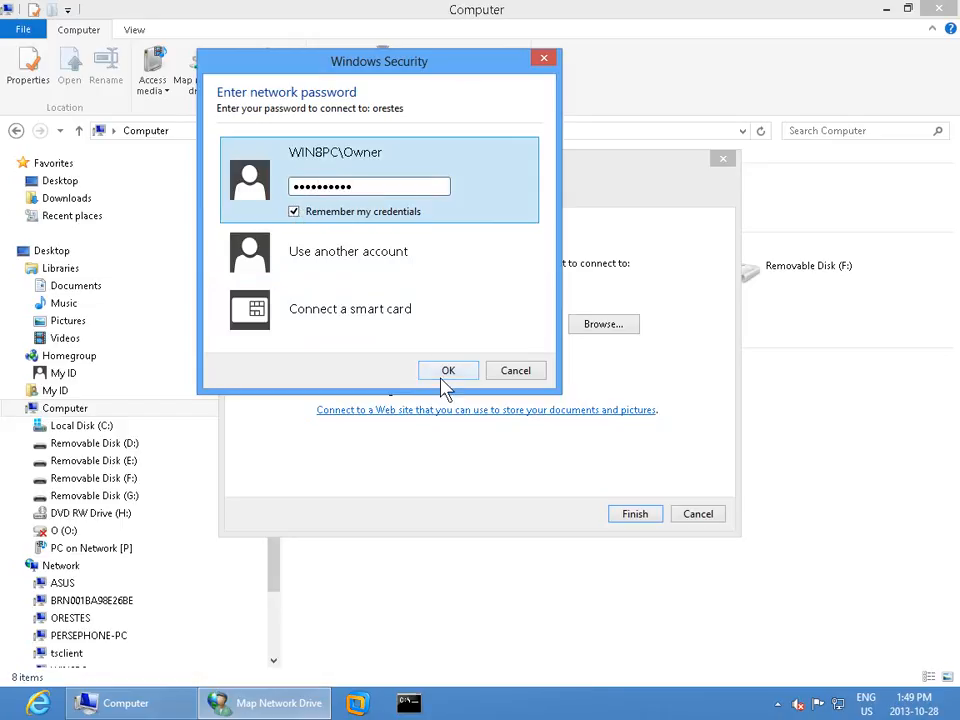
{"action": "left_click", "coordinate": [448, 370]}
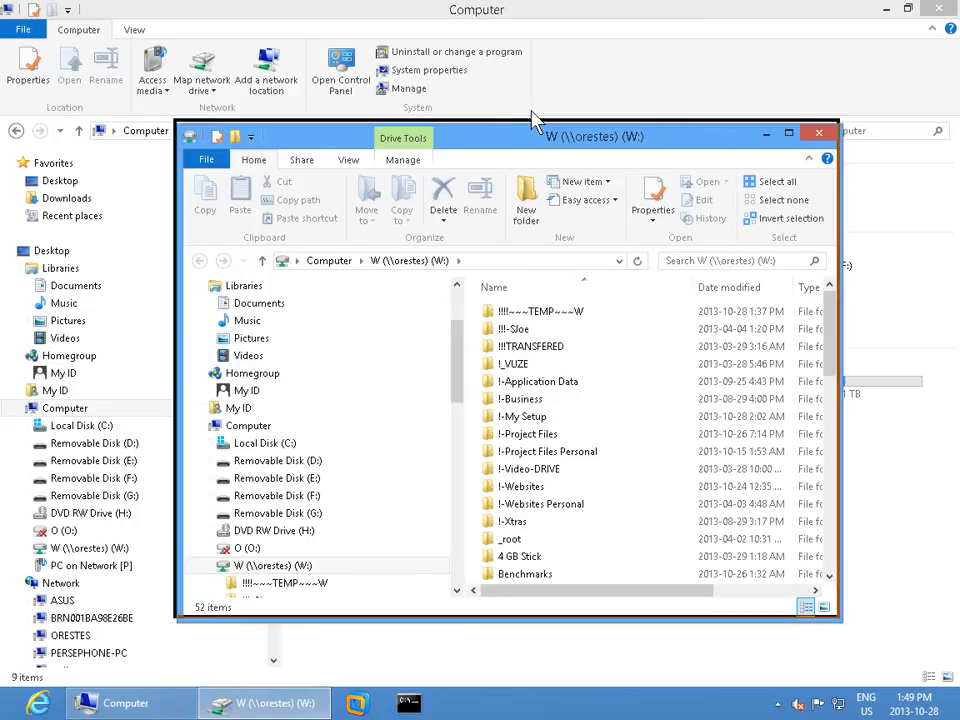
- Move the new W: window aside and return to Computer, now listing W (\\orestes) (W:)
{"action": "left_click_drag", "start_coordinate": [592, 136], "coordinate": [530, 84]}
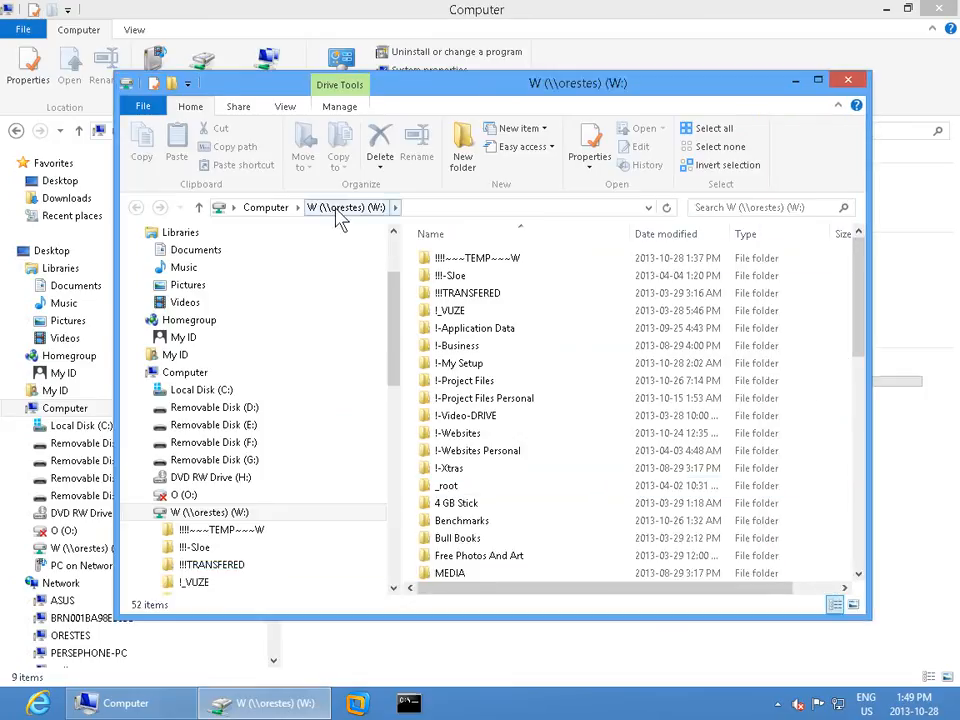
{"action": "left_click", "coordinate": [210, 512]}
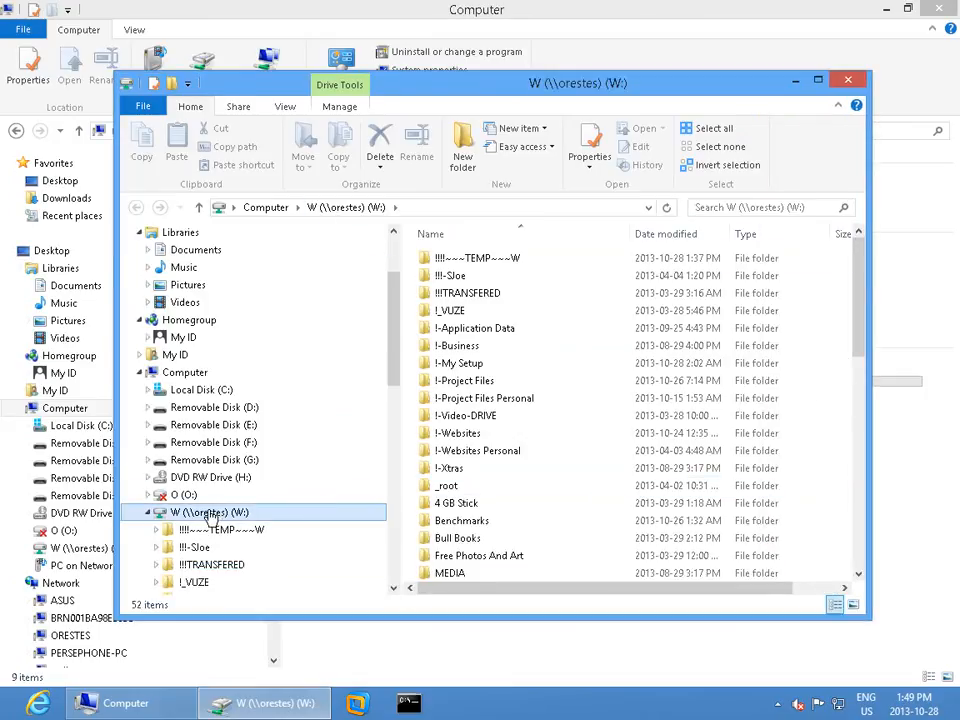
{"action": "left_click", "coordinate": [184, 372]}
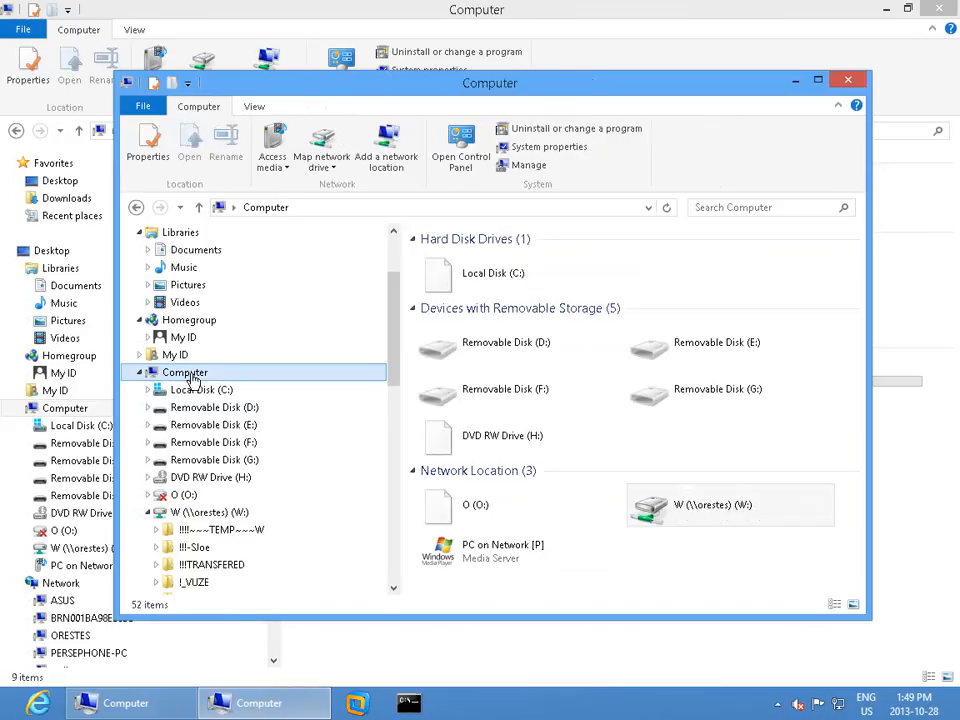
- Select the W (\\orestes) (W:) drive showing 913 GB free of 1.81 TB and start renaming it
{"action": "left_click", "coordinate": [730, 504]}
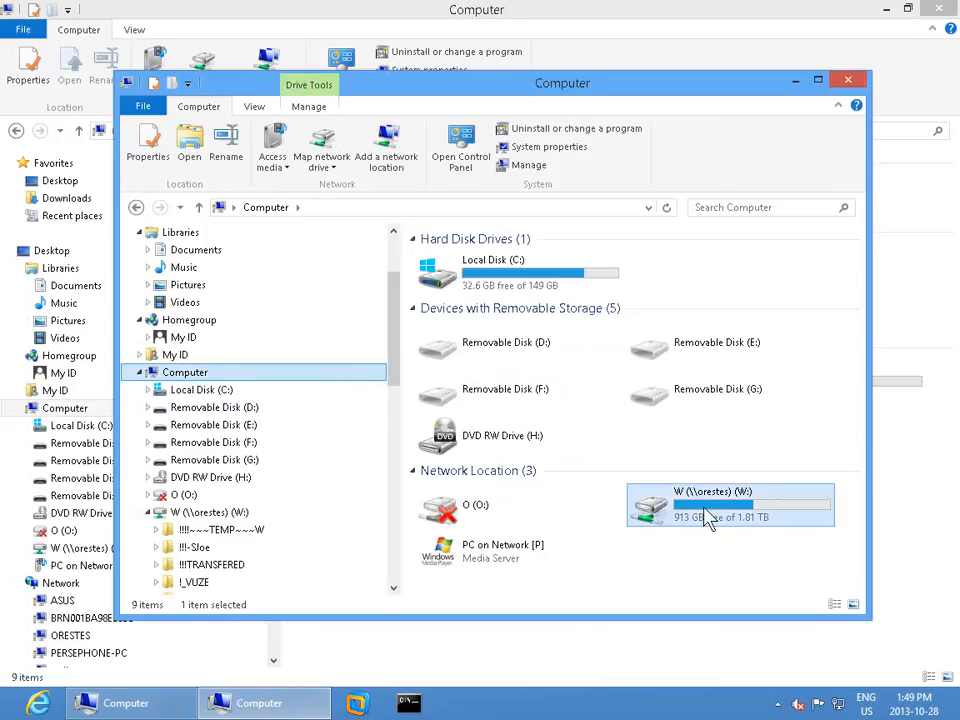
{"action": "mouse_move", "coordinate": [704, 520]}
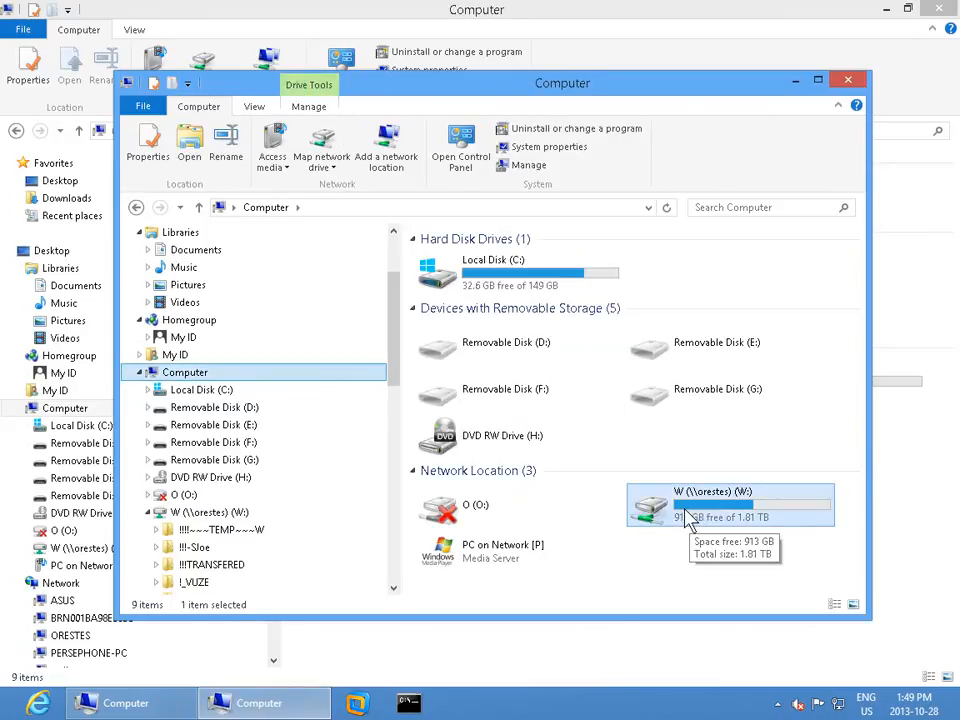
{"action": "mouse_move", "coordinate": [738, 512]}
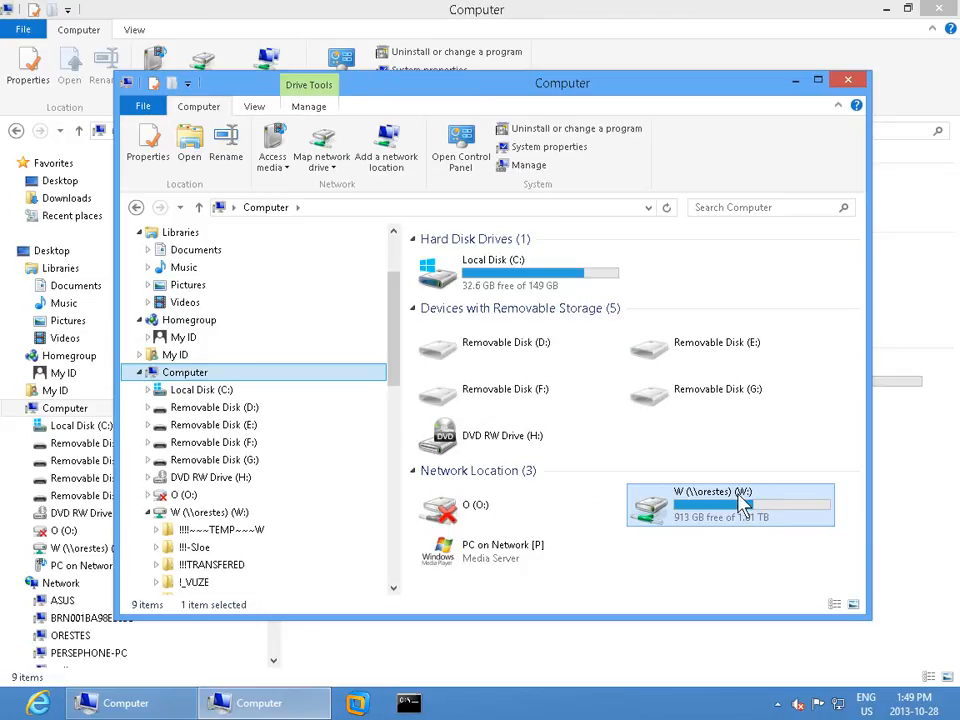
{"action": "mouse_move", "coordinate": [748, 508]}
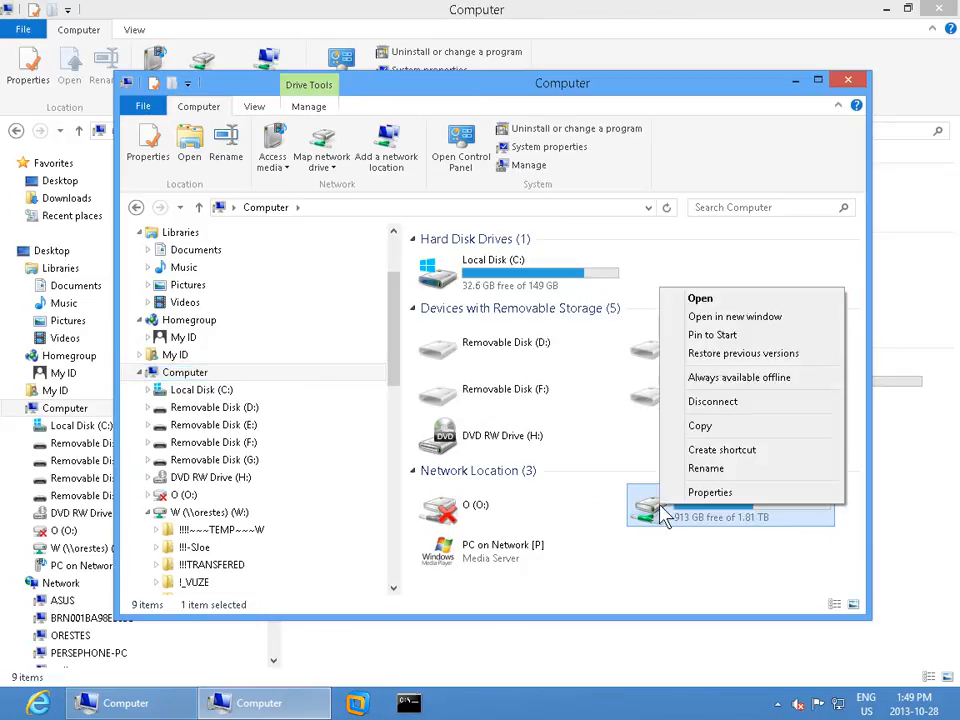
{"action": "left_click", "coordinate": [704, 468]}
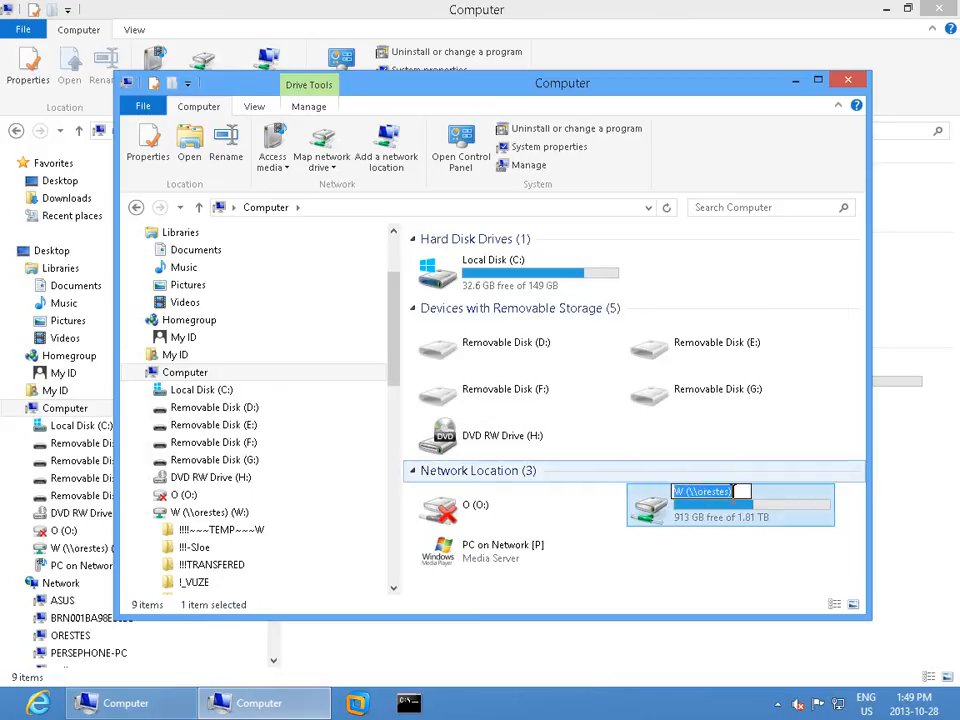